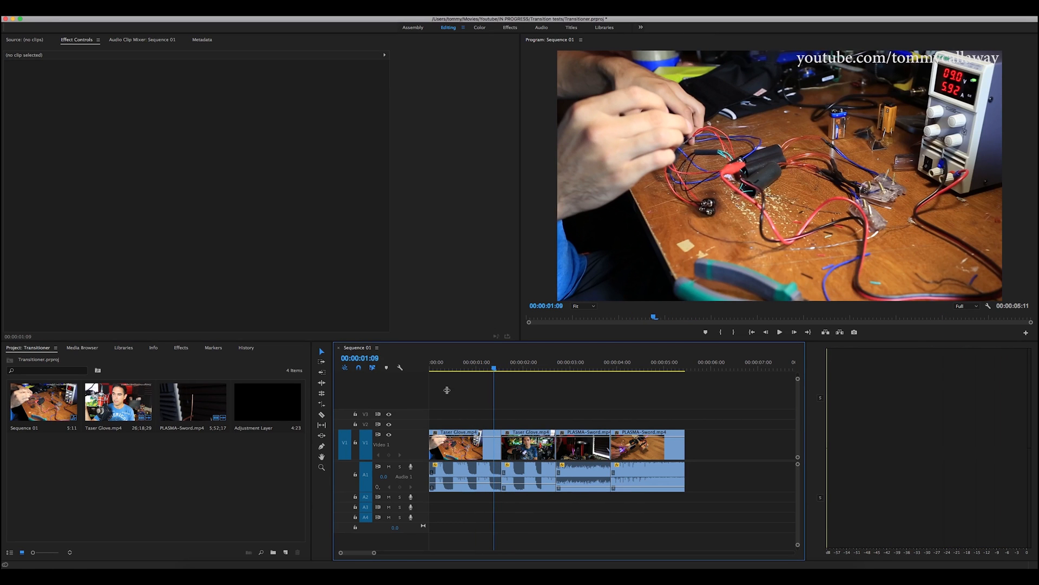
# Step: Drag an Adjustment Layer from the Project panel onto V2 above the clips near 1:09
pyautogui.click(268, 401)
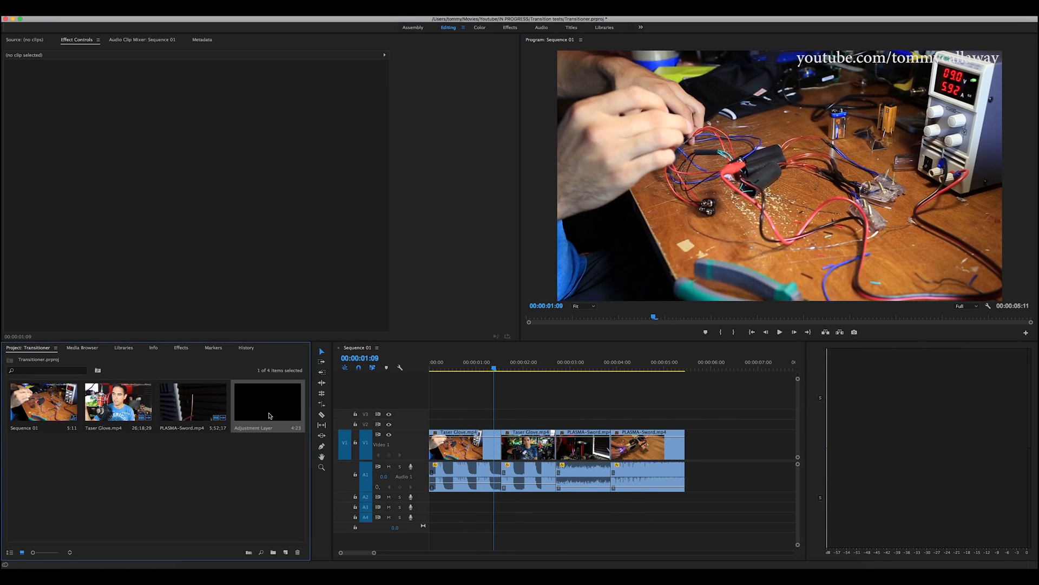
pyautogui.moveTo(267, 398); pyautogui.dragTo(484, 423)
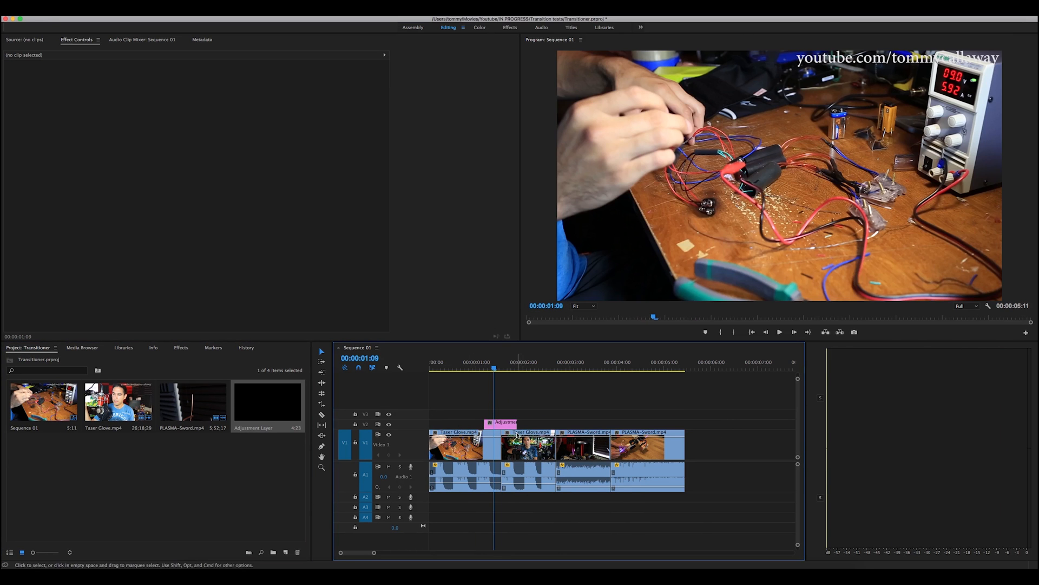
# Step: Apply the Wave Warp distort effect to the selected adjustment clip via an effects search
pyautogui.click(504, 423)
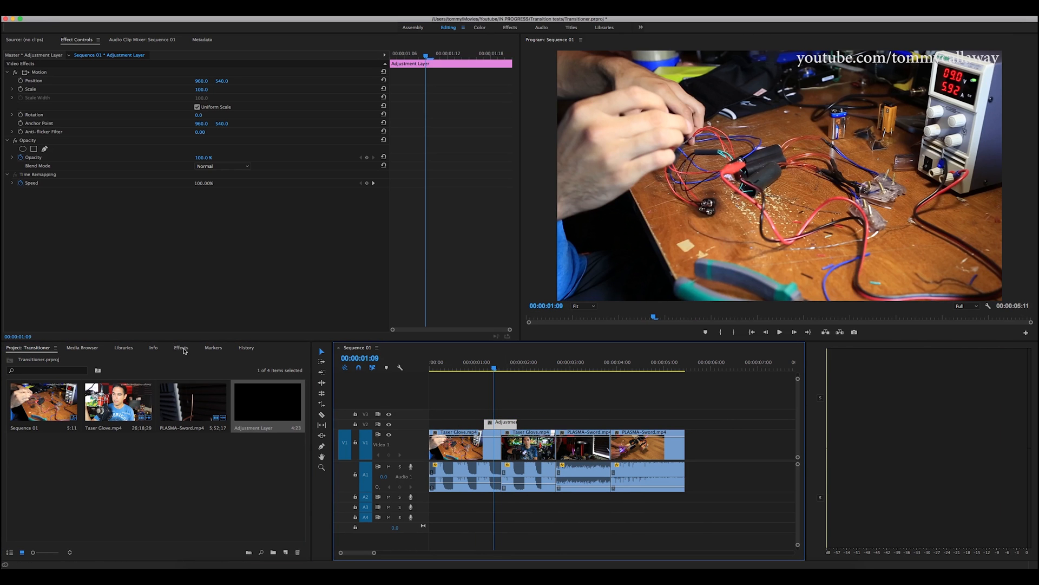
pyautogui.click(180, 346)
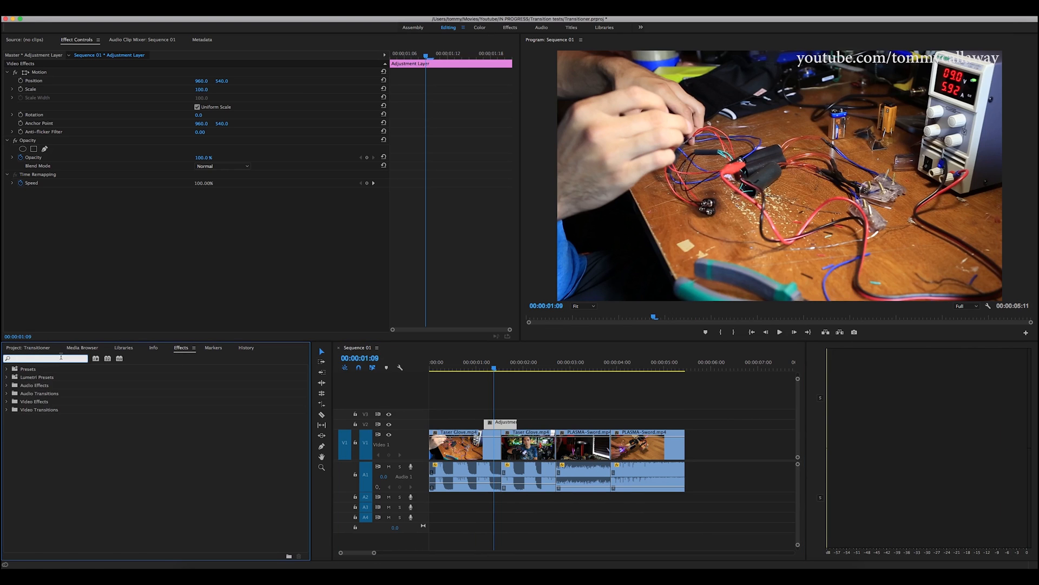
pyautogui.write('wave warp')
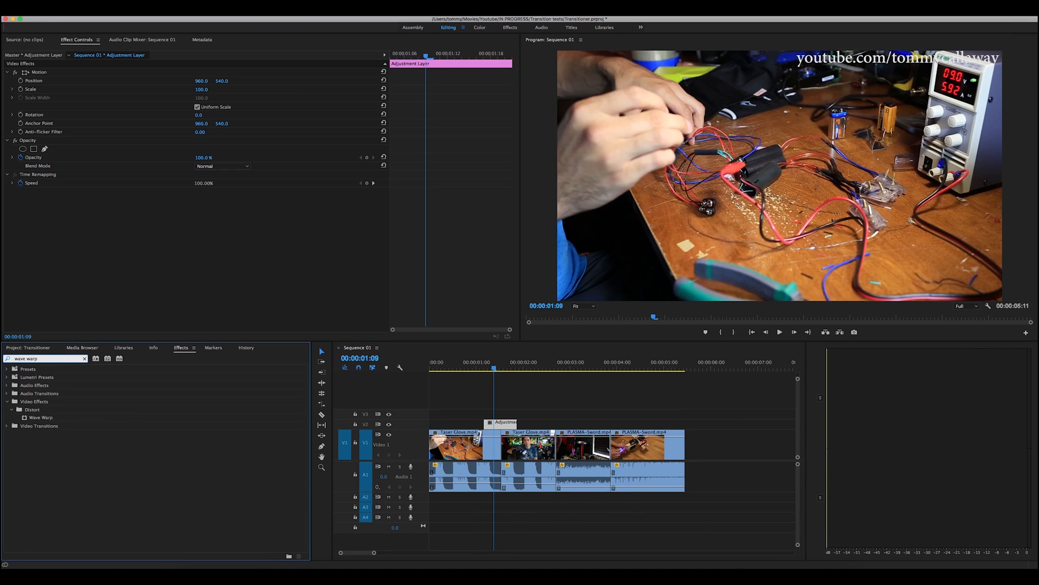
pyautogui.doubleClick(40, 416)
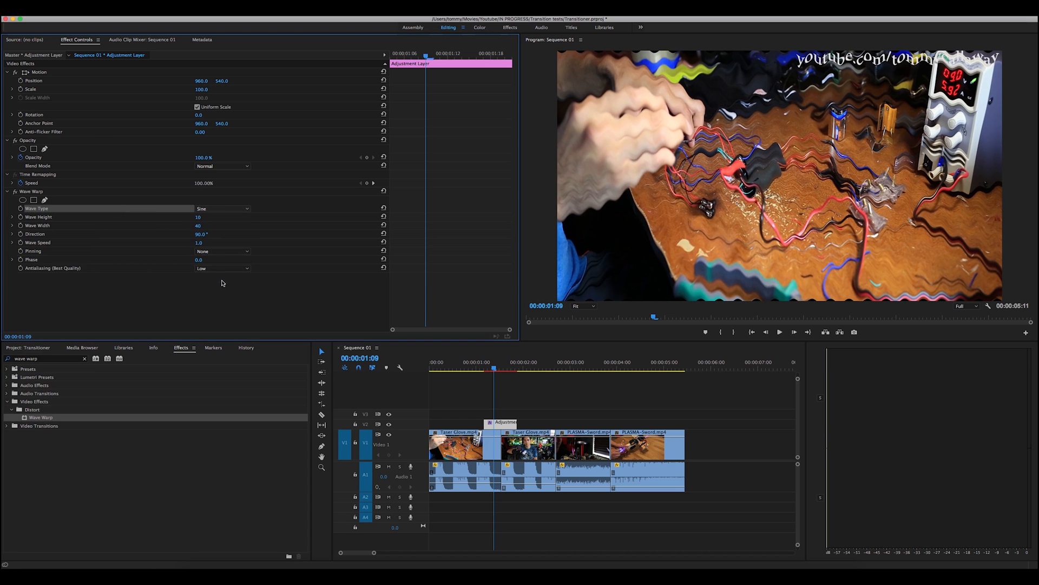
# Step: Set Wave Warp to Smooth Noise, width 3000 and Horizontal Edges pinning, then preview
pyautogui.click(222, 208)
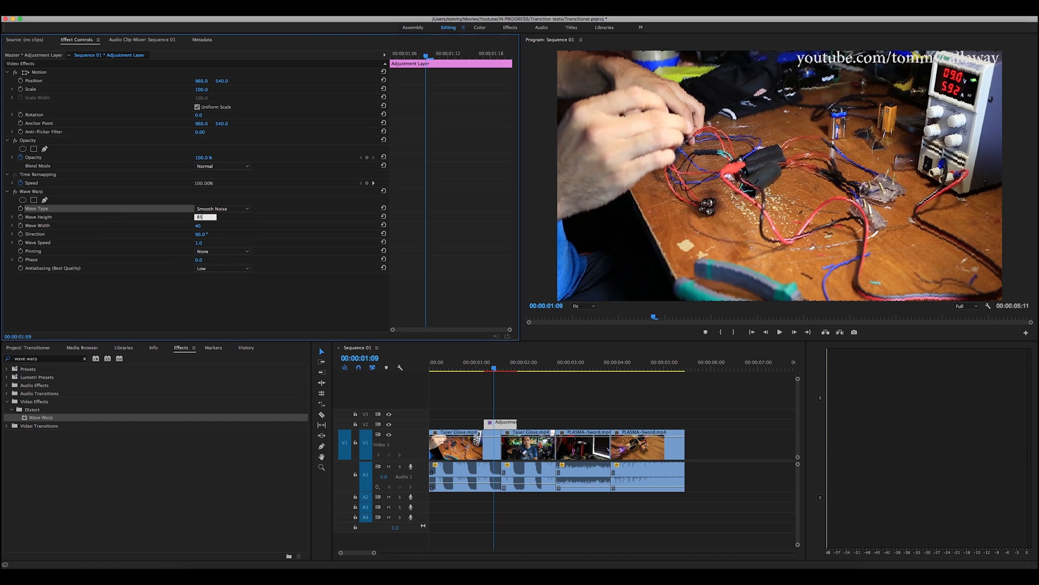
pyautogui.click(199, 225)
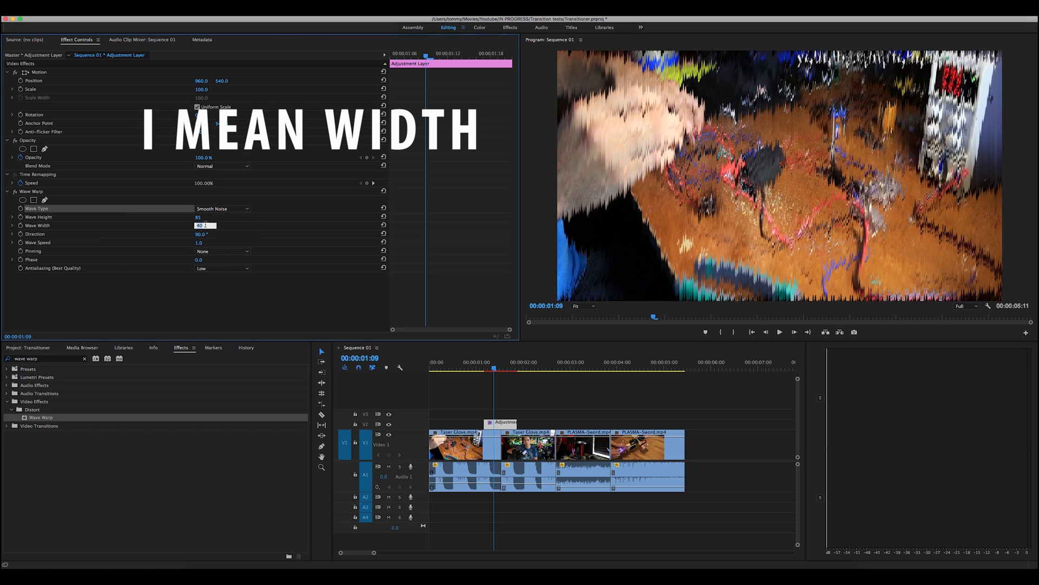
pyautogui.write('300')
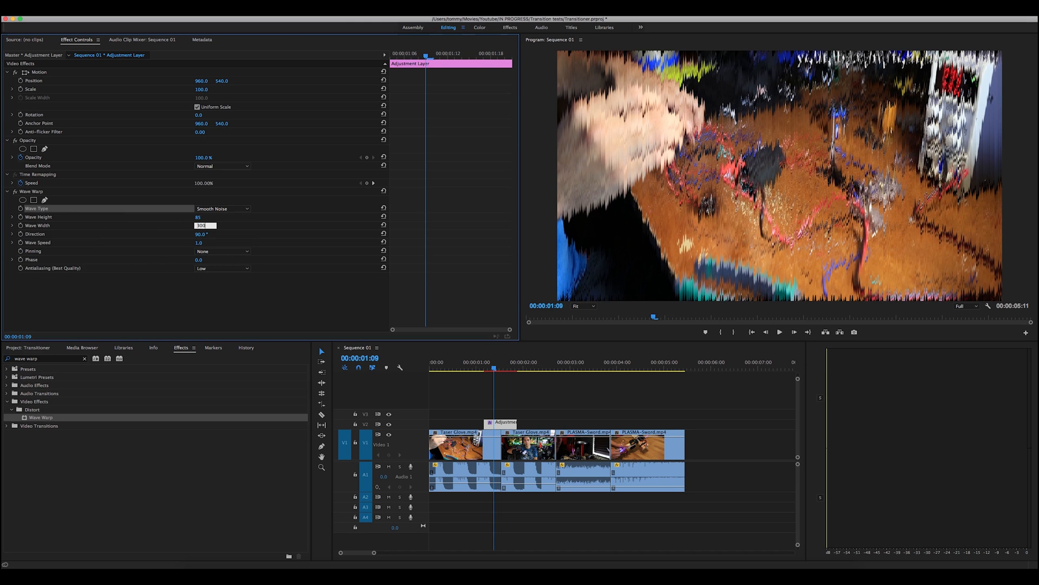
pyautogui.write('3000')
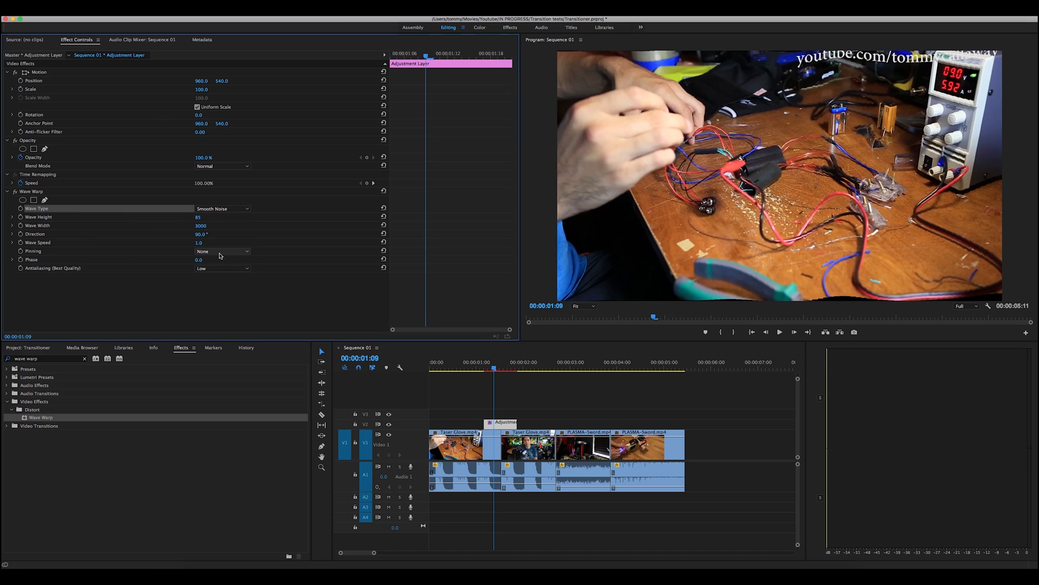
pyautogui.click(222, 251)
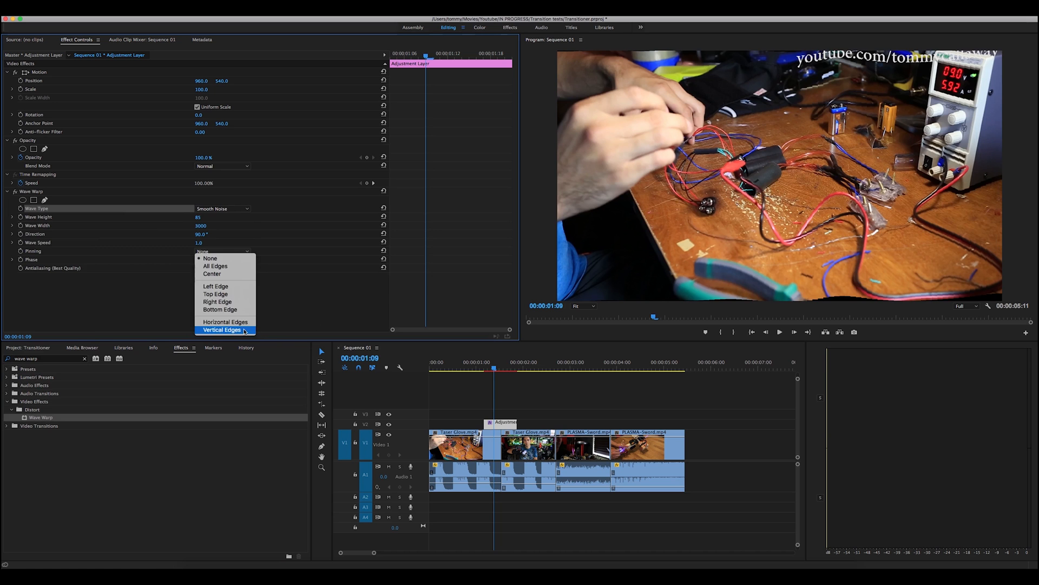
pyautogui.click(225, 322)
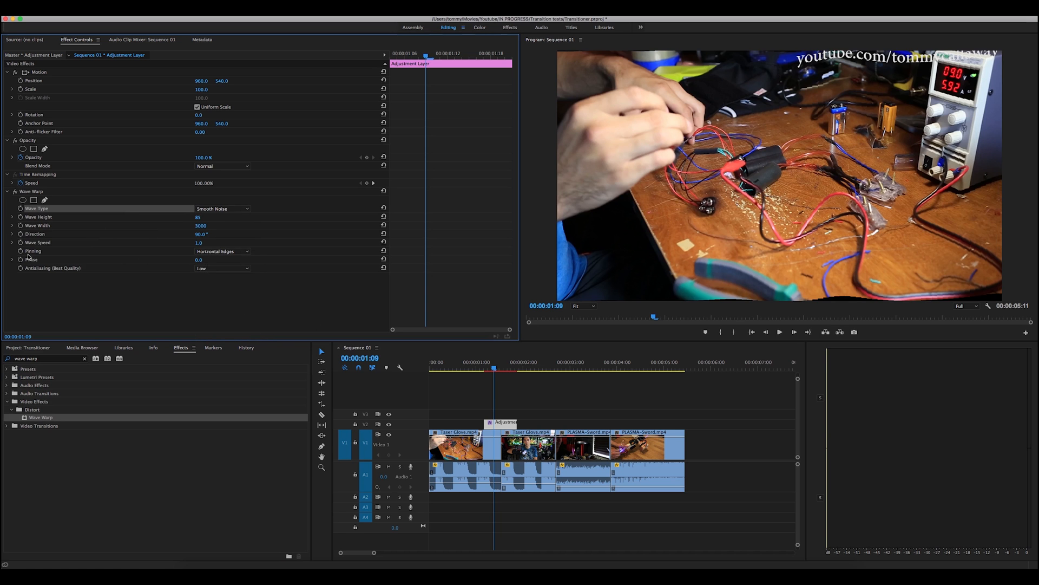
pyautogui.click(479, 369)
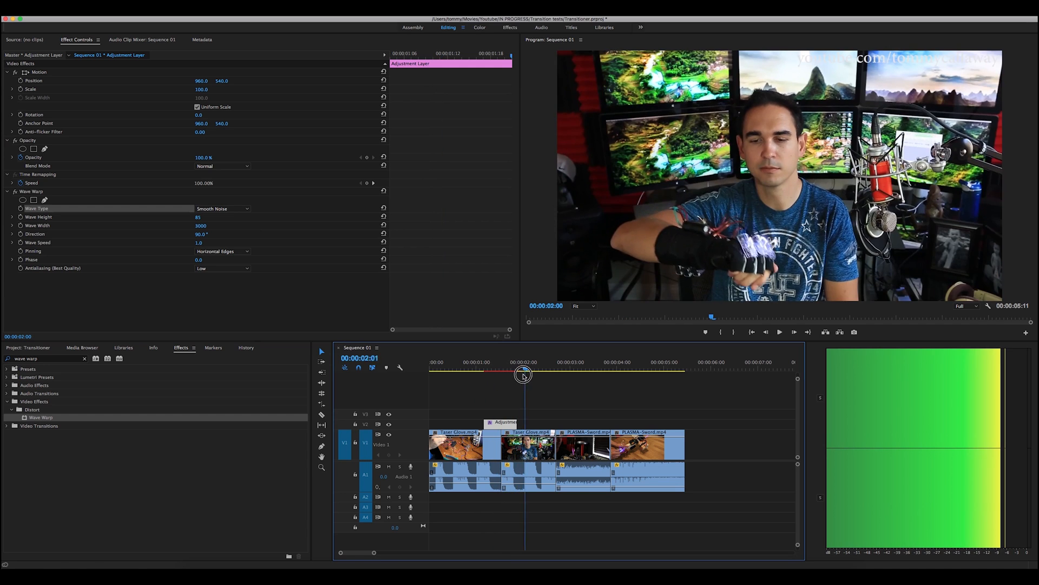
# Step: Trim the adjustment clip's edge down to a few frames right at the Taser Glove cut
pyautogui.moveTo(524, 375); pyautogui.dragTo(488, 376)
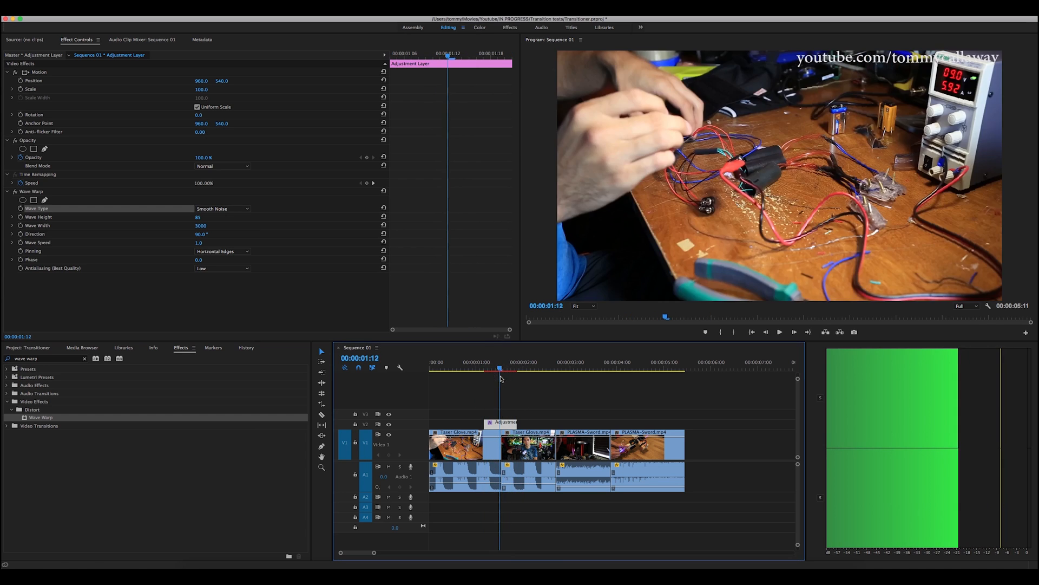
pyautogui.moveTo(500, 422); pyautogui.dragTo(493, 422)
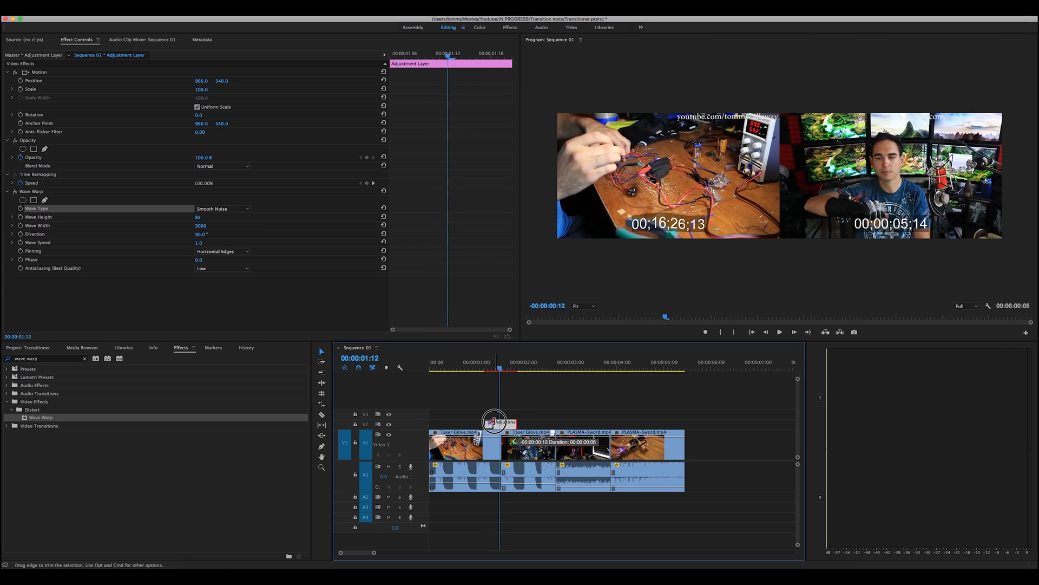
pyautogui.moveTo(496, 422); pyautogui.dragTo(485, 423)
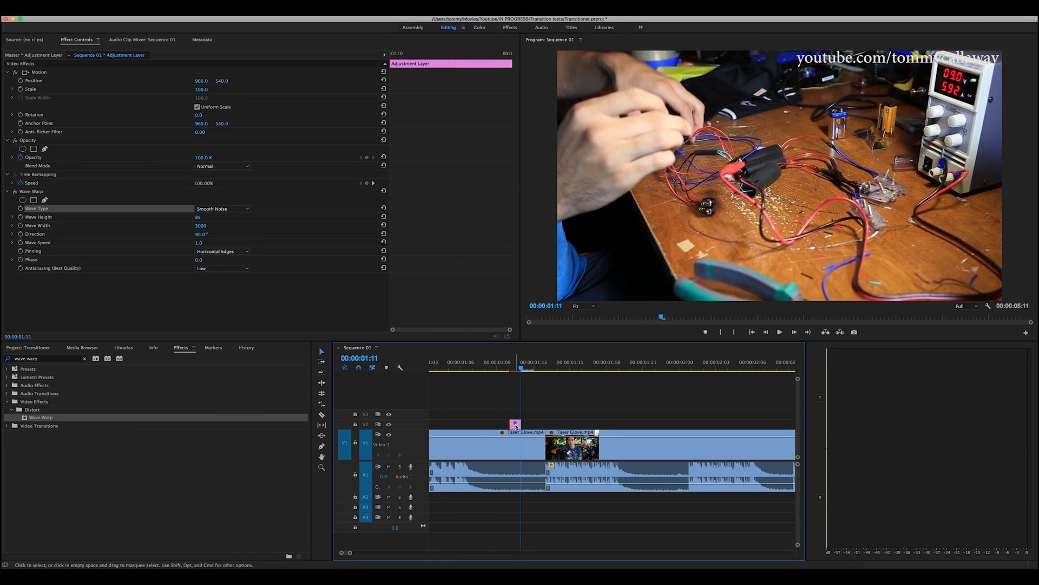
# Step: Alt-drag the short adjustment clip twice to make three copies end to end at the cut
pyautogui.moveTo(514, 424); pyautogui.dragTo(523, 428)
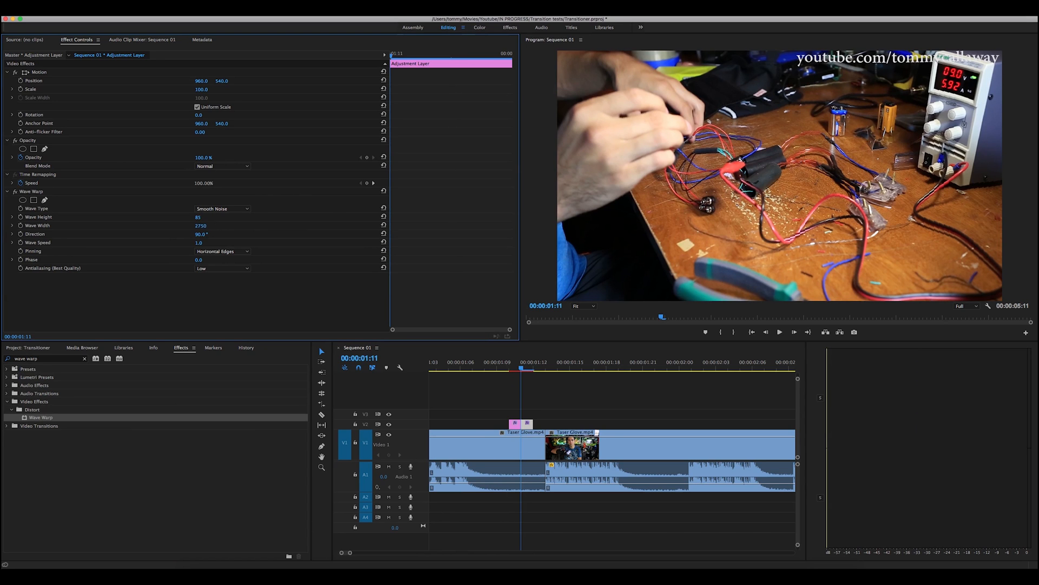
pyautogui.click(520, 368)
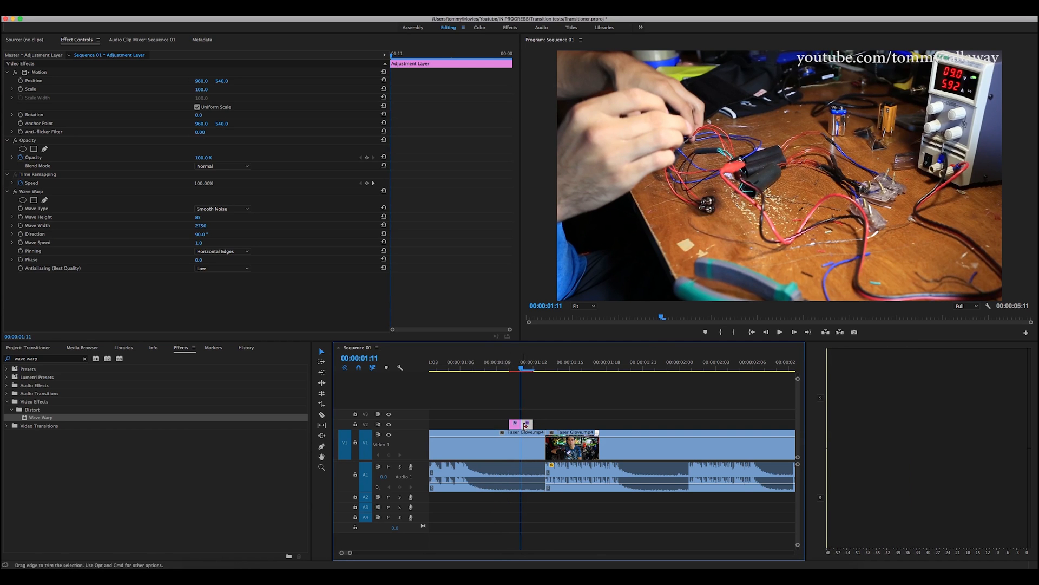
pyautogui.moveTo(525, 423); pyautogui.dragTo(552, 424)
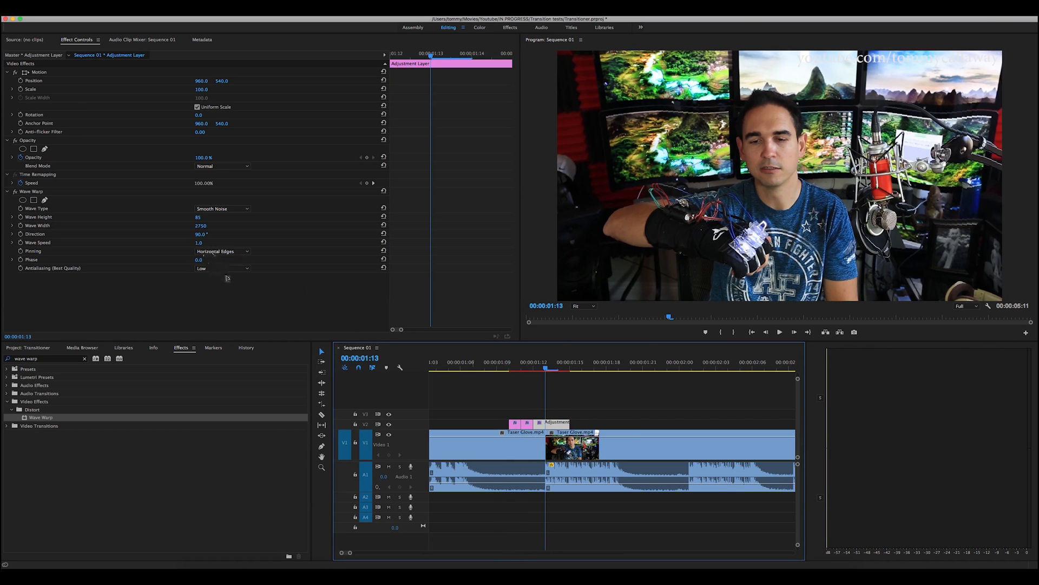
# Step: Give this clip's Wave Warp Vertical Edges pinning, Noise type, width 3000 and height 200
pyautogui.click(222, 251)
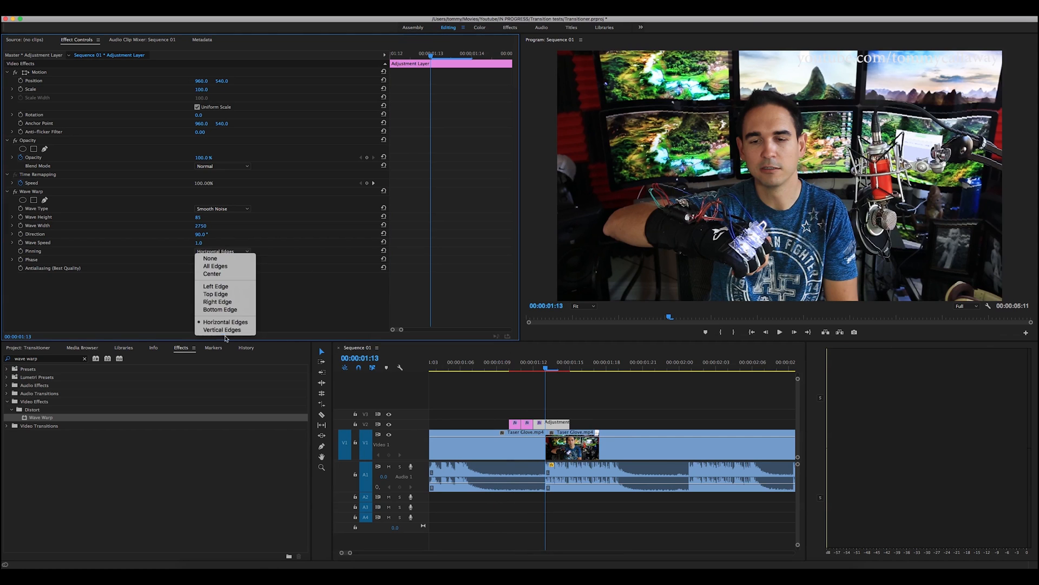
pyautogui.click(222, 329)
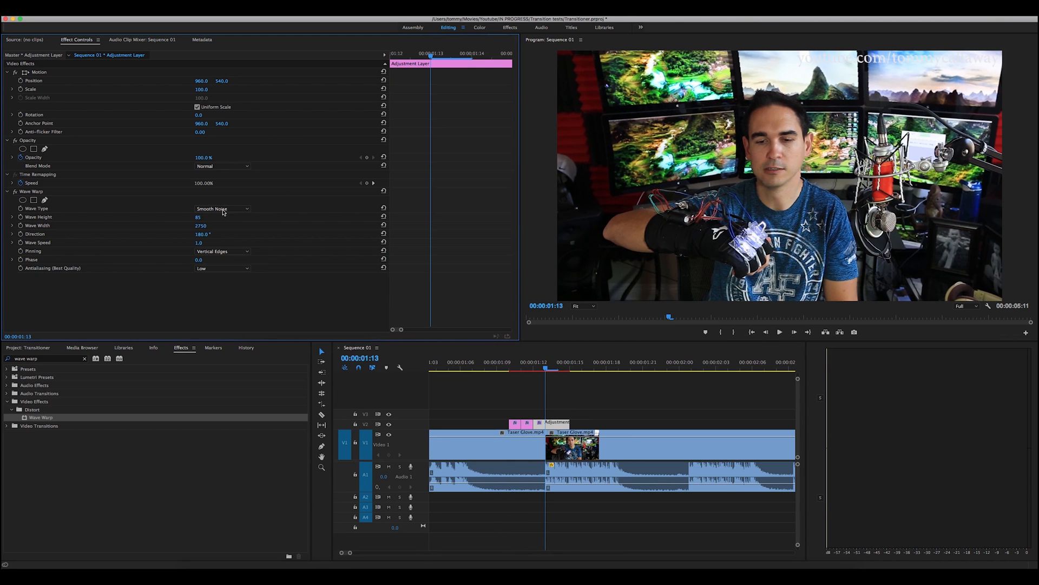
pyautogui.click(222, 208)
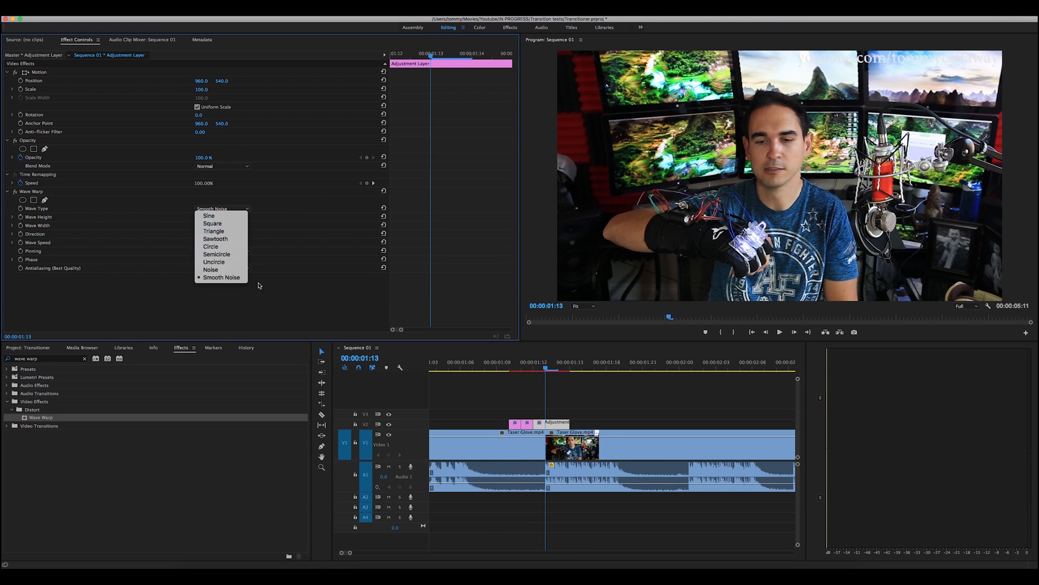
pyautogui.click(211, 269)
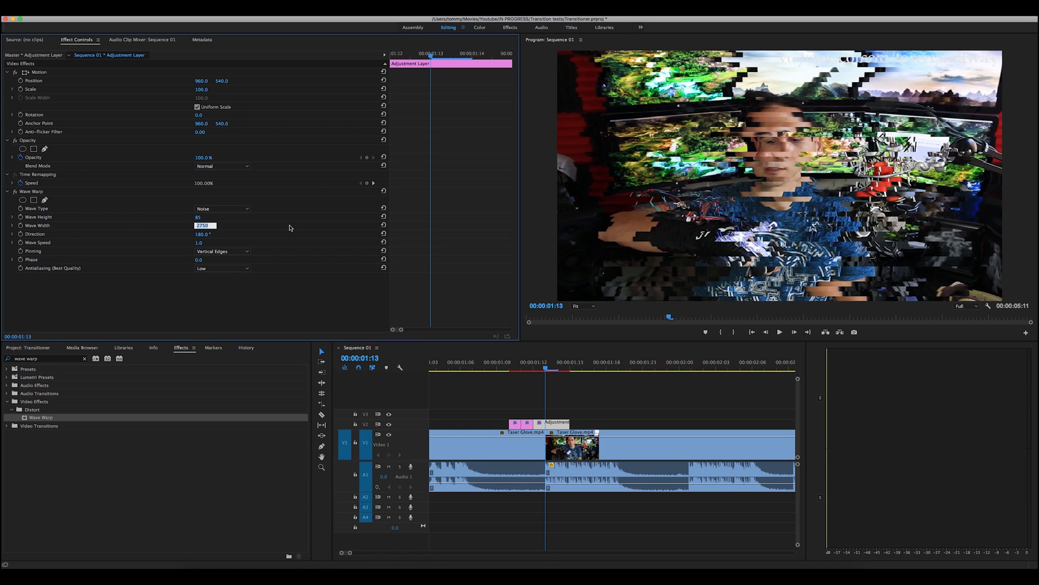
pyautogui.write('3000')
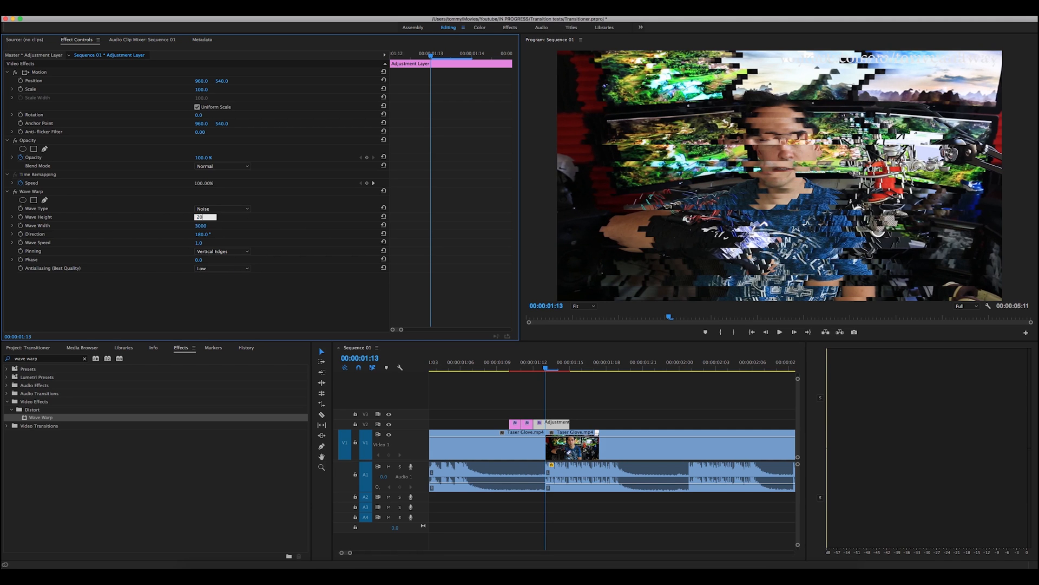
pyautogui.write('200')
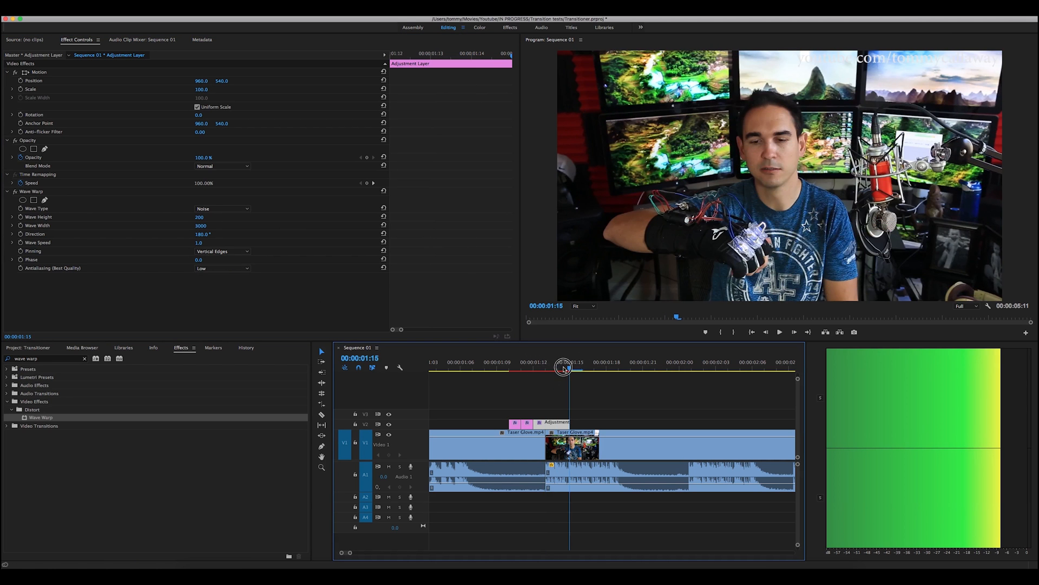
# Step: Scrub the playhead back across the glitch transition to preview it
pyautogui.moveTo(564, 368); pyautogui.dragTo(458, 368)
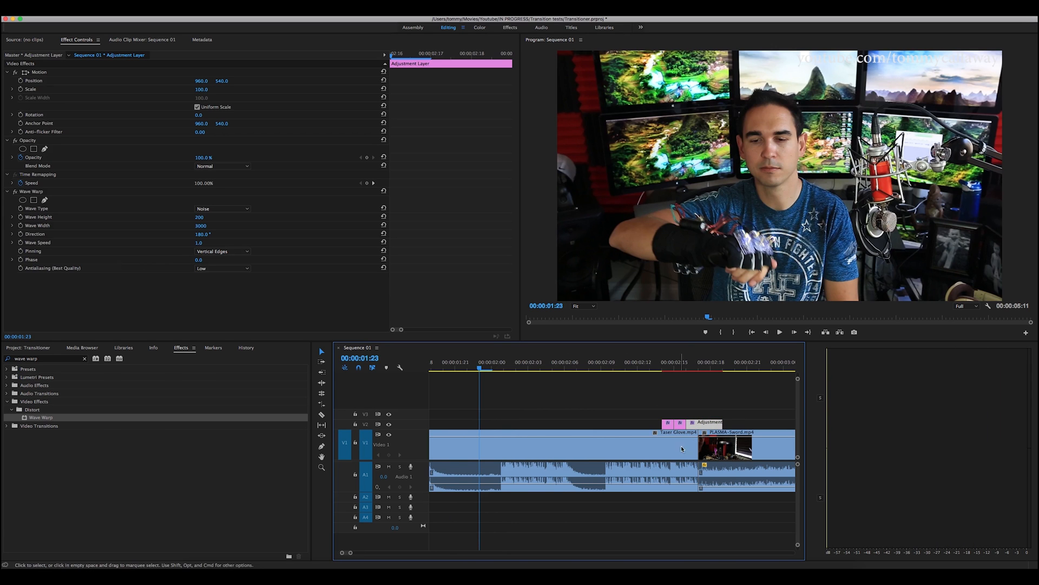
# Step: Select the three adjustment clips and Alt-drag copies onto the PLASMA-Sword cut near 4:00
pyautogui.click(576, 362)
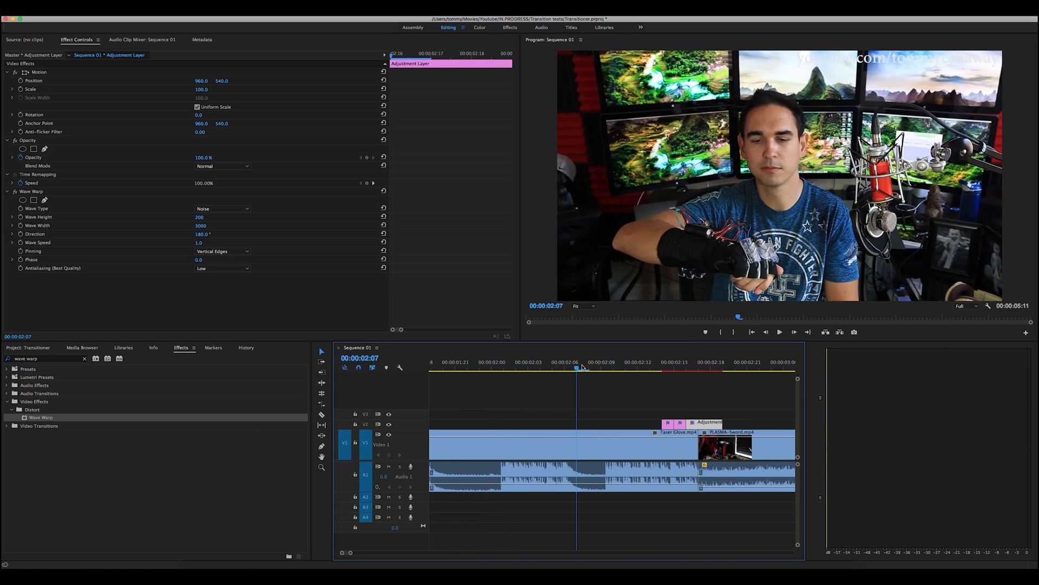
pyautogui.click(780, 332)
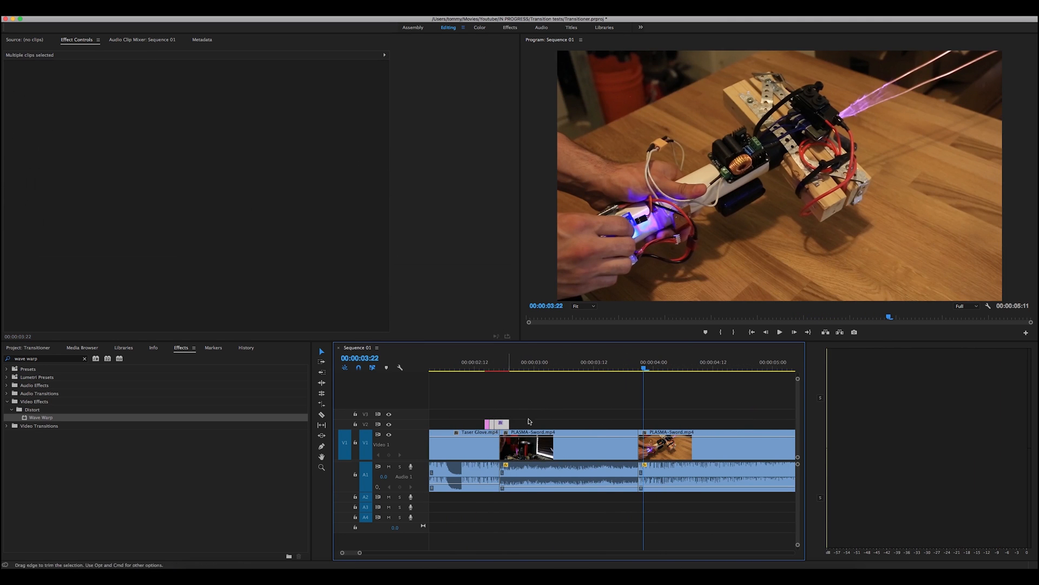
pyautogui.moveTo(491, 423); pyautogui.dragTo(637, 423)
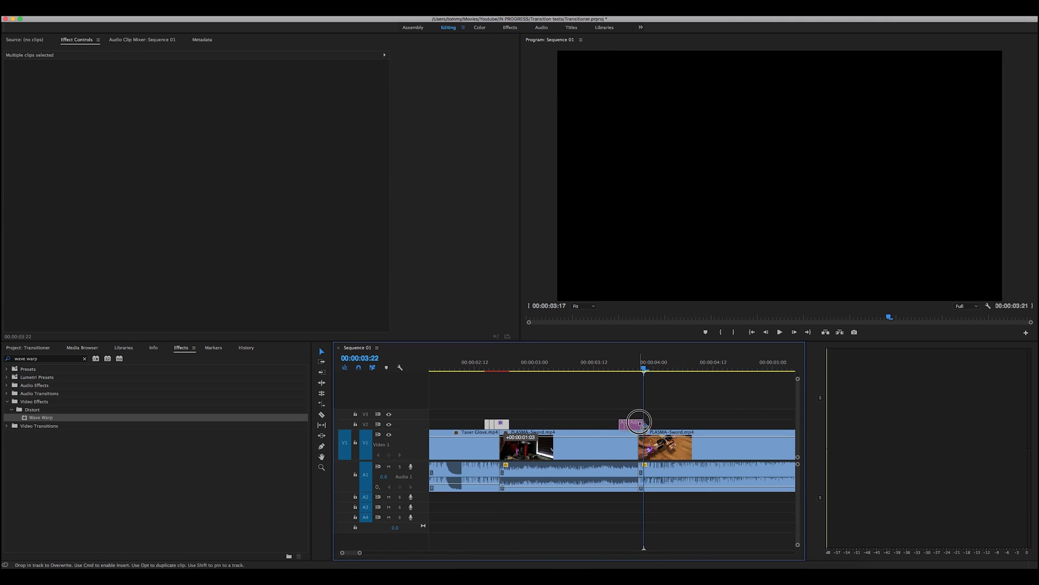